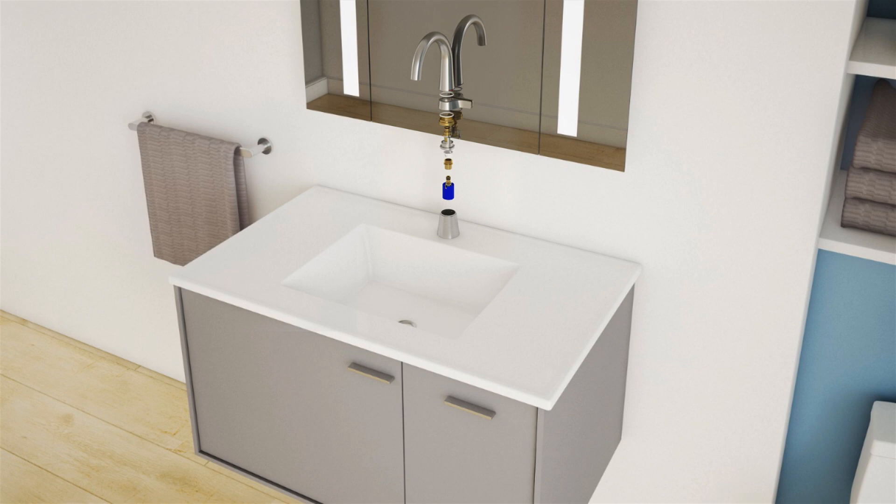
- Play the faucet animation until the blue valve cartridge lights up among the exploded parts
{"action": "left_click", "coordinate": [449, 192]}
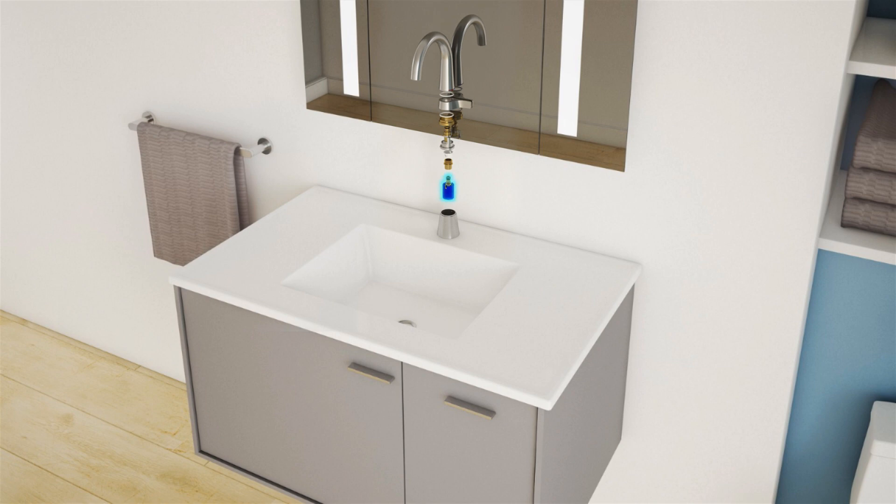